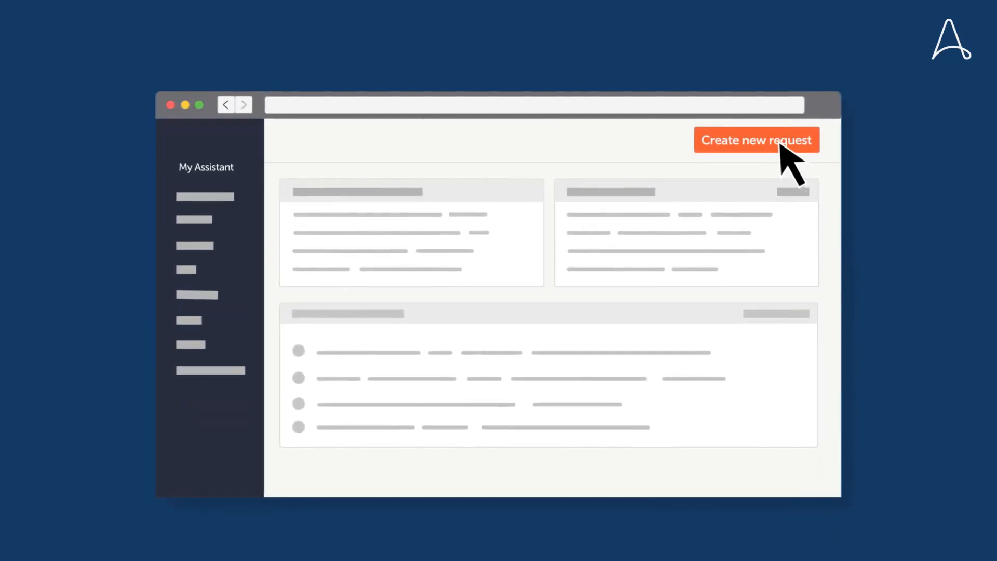
Start a new Automation Anywhere request to list automations beside the Beehive Production Corp quote
left_click(756, 140)
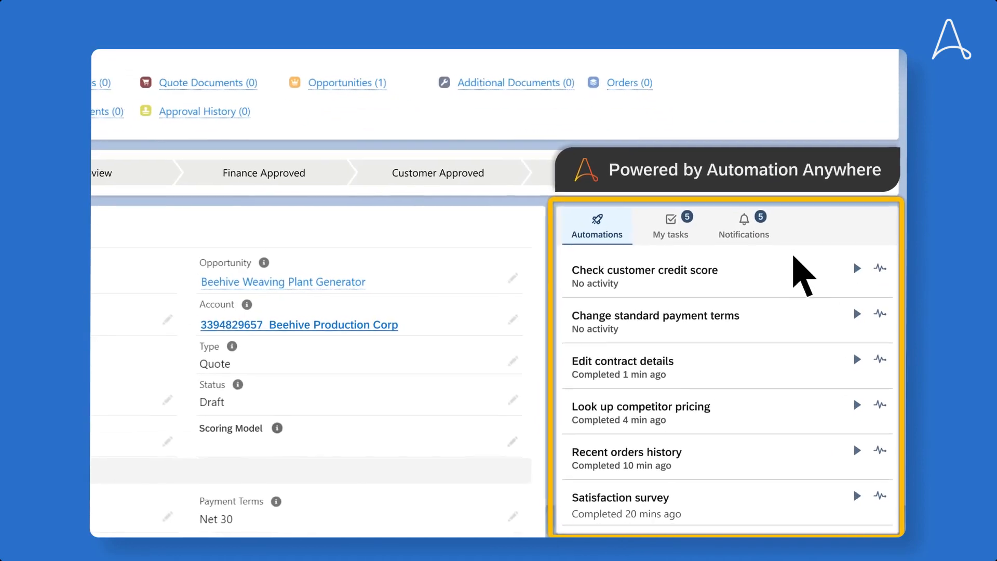
Run the customer credit score check, filling the scoring model with Intelliscore Plus V2 - 224
left_click(857, 268)
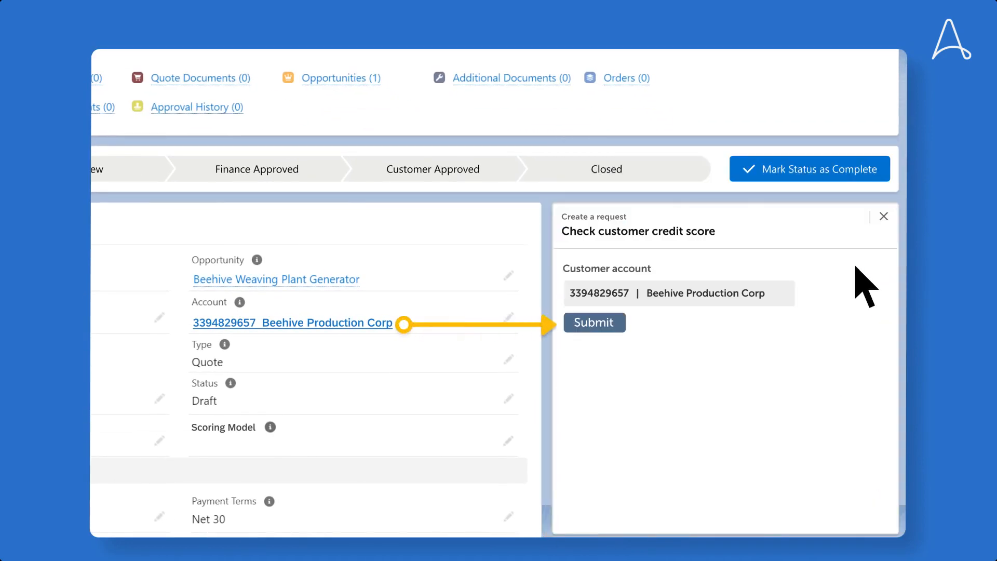
left_click(594, 323)
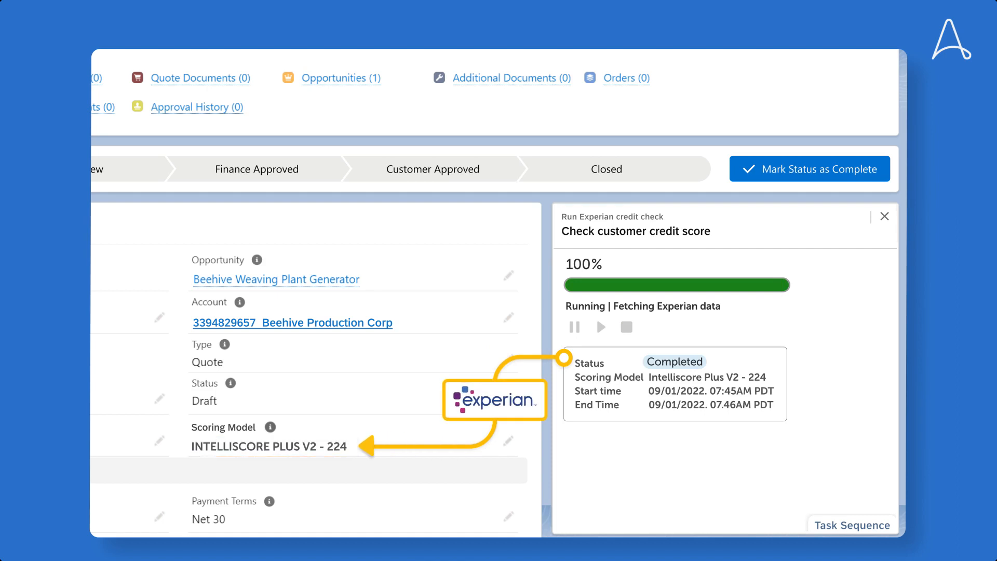
left_click(884, 216)
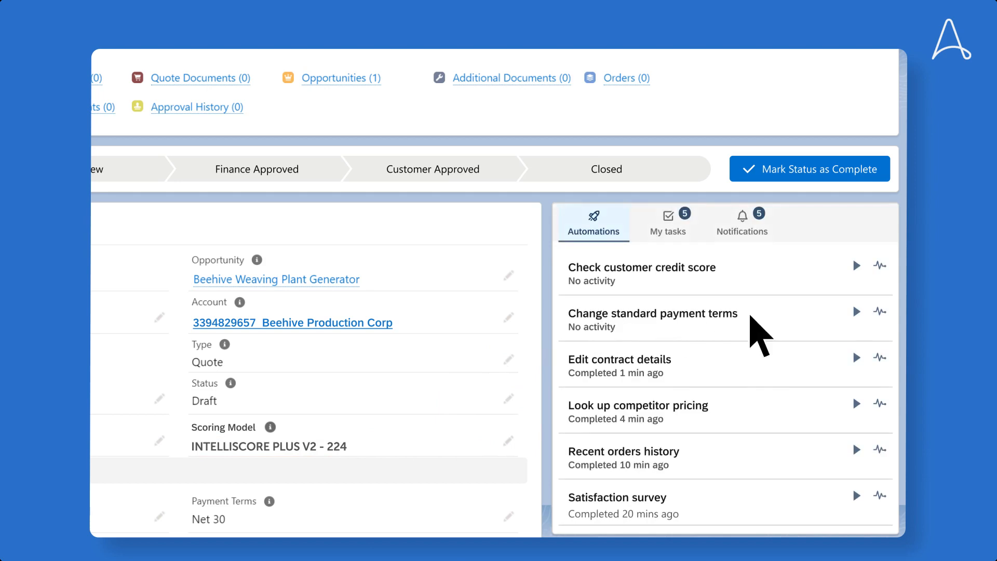
Submit a 'Change standard payment terms' request selecting Net 120 as the new term
left_click(856, 312)
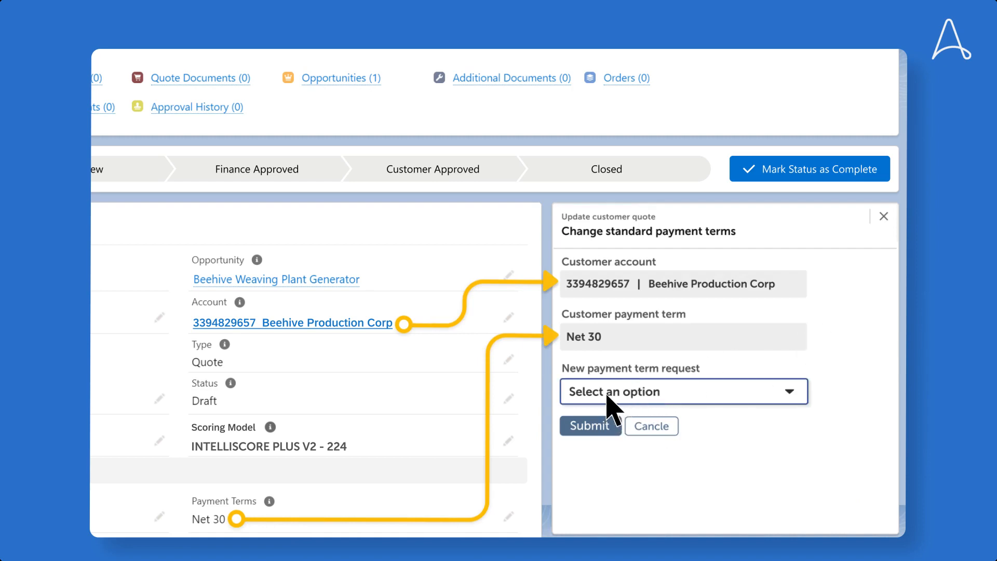
left_click(683, 391)
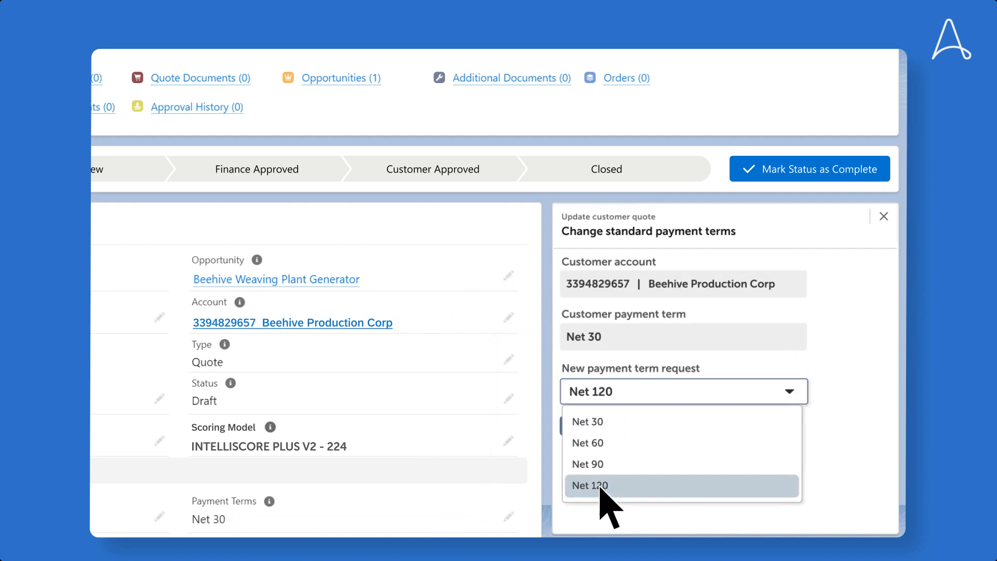
left_click(588, 485)
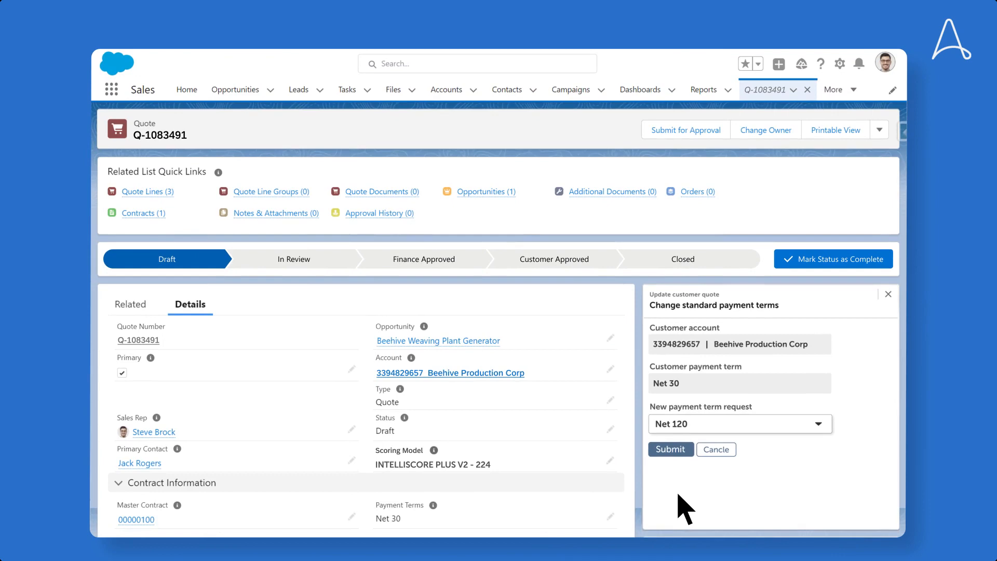
left_click(670, 449)
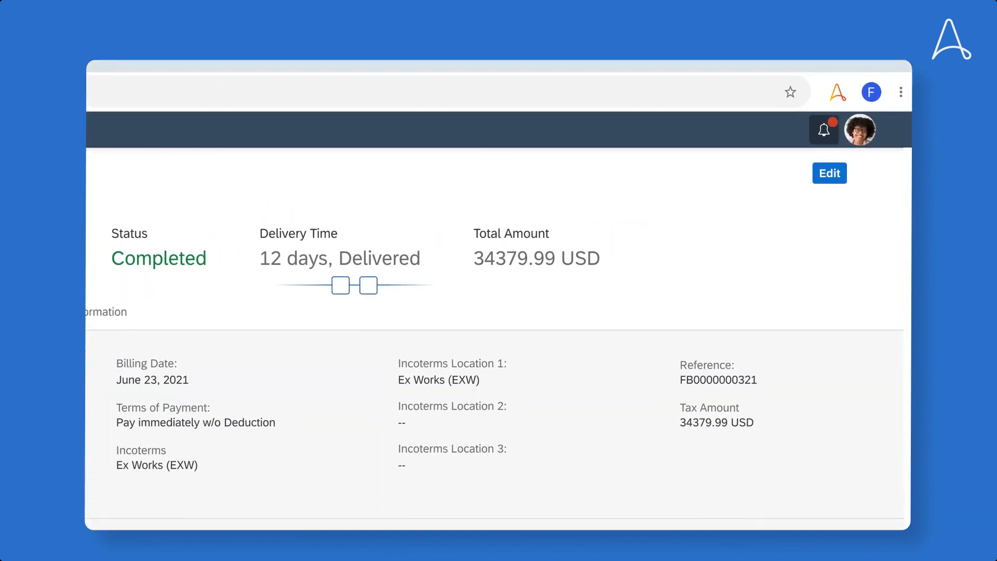
mouse_move(820, 145)
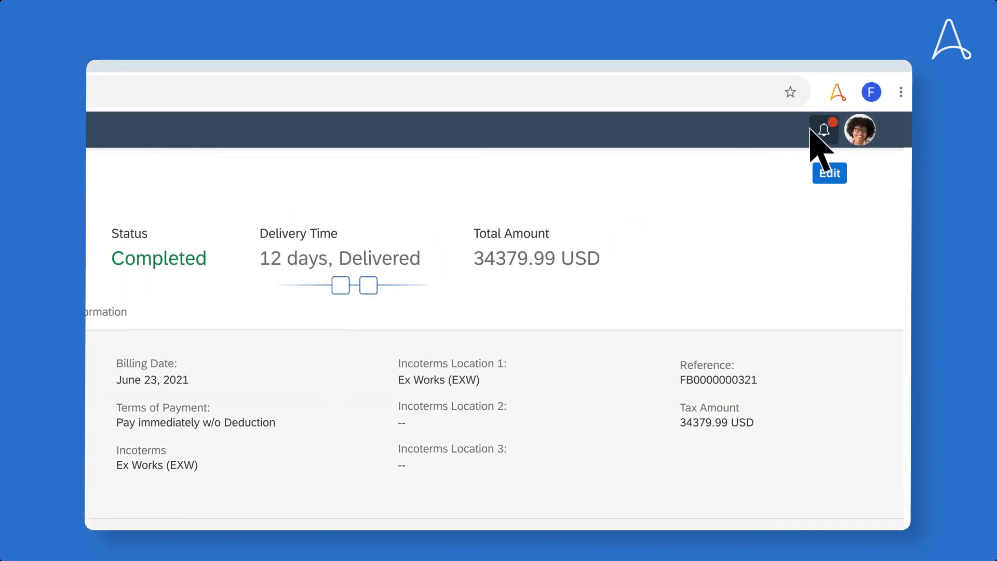
Open the Net 30 to Net 120 payment term approval from SAP notifications
left_click(822, 129)
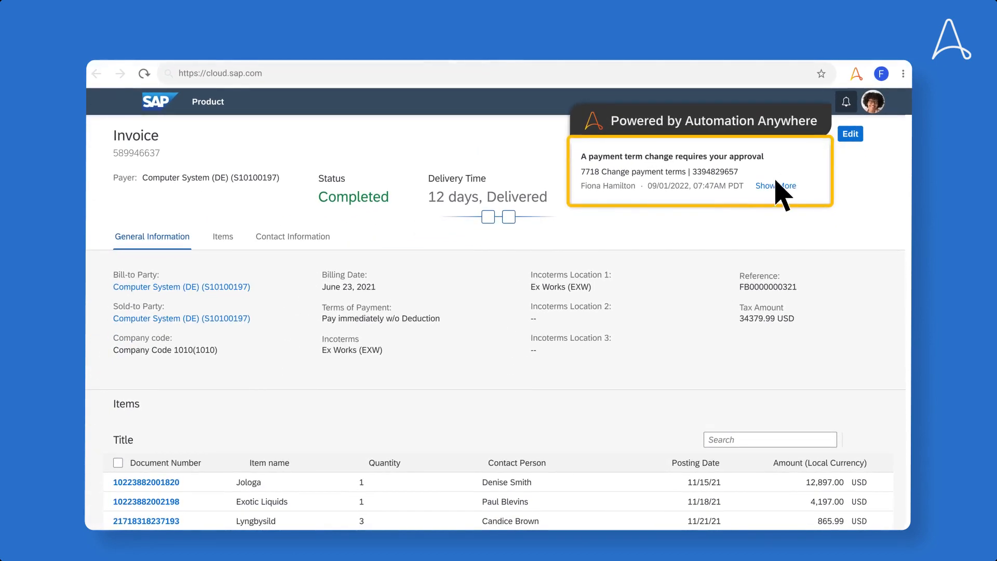
left_click(775, 185)
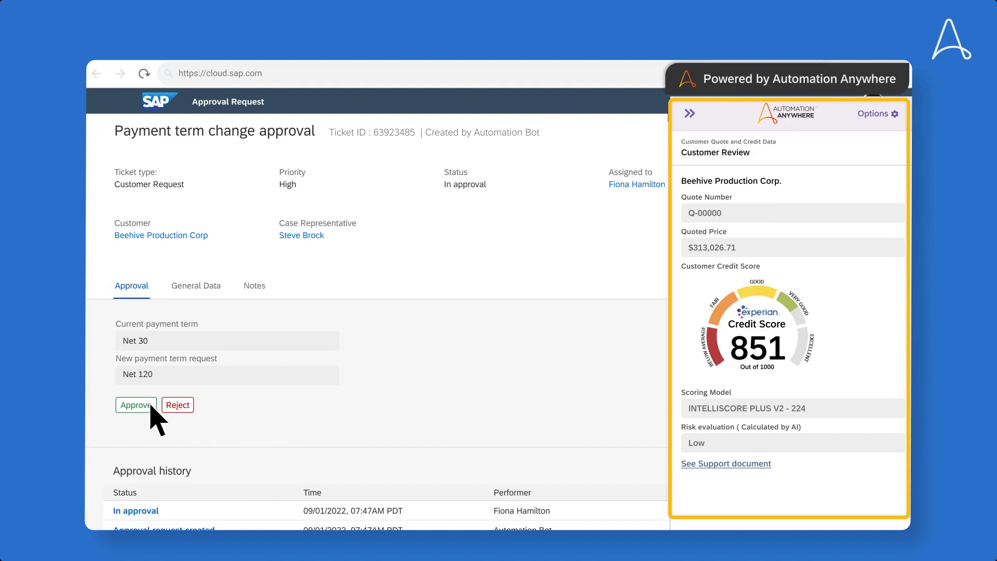
Approve the Net 120 payment term change and check SAP notifications
left_click(135, 405)
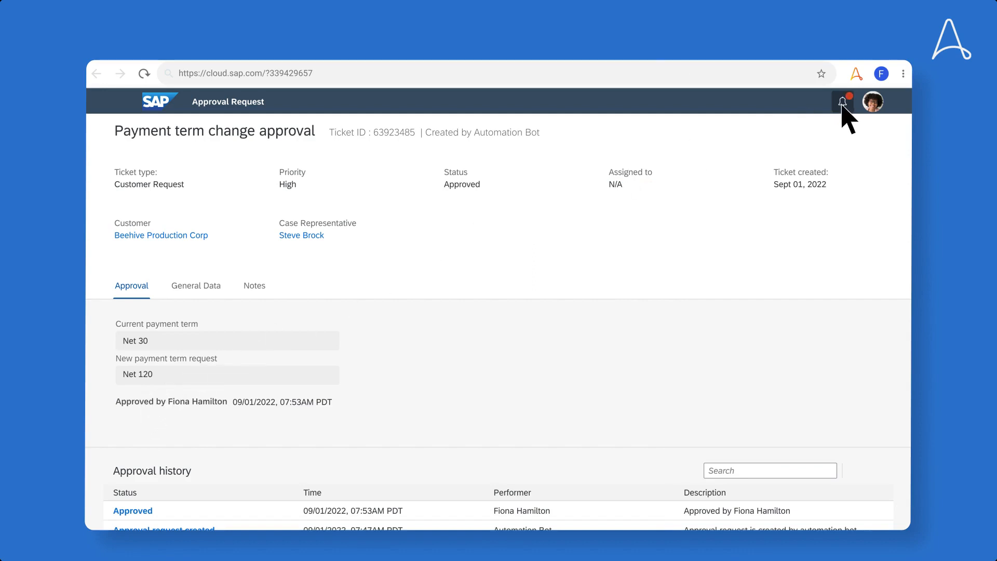
left_click(843, 101)
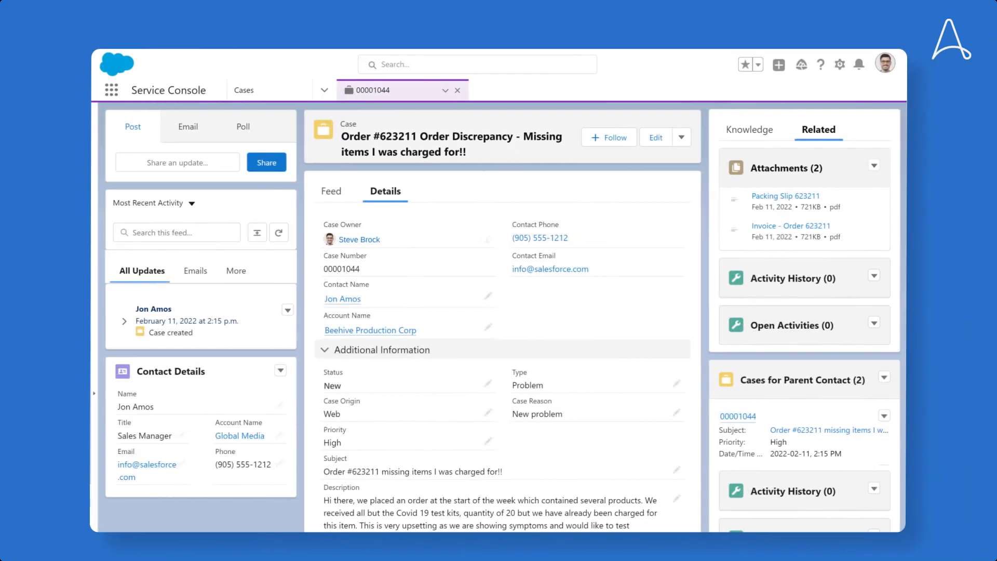
left_click(859, 64)
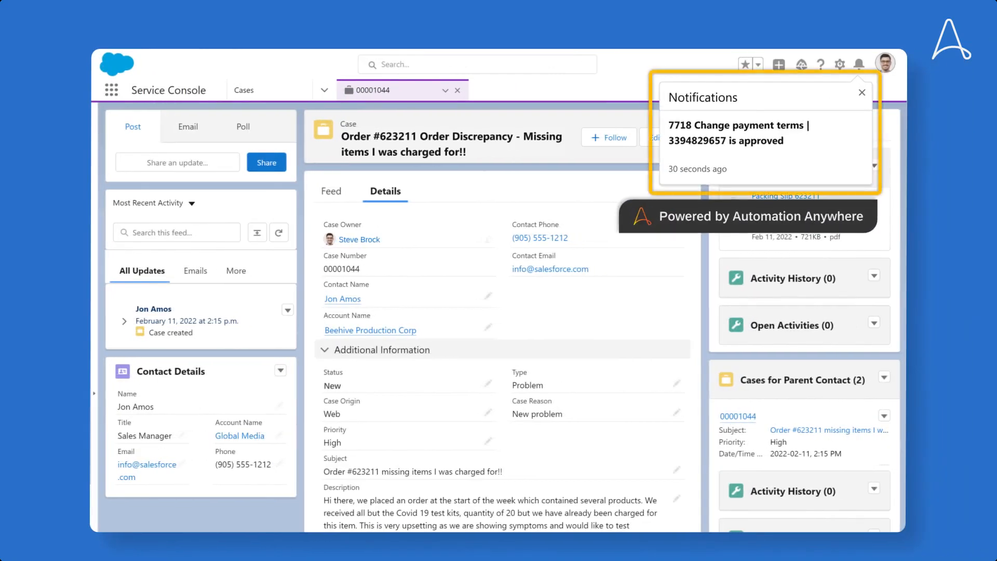
mouse_move(597, 232)
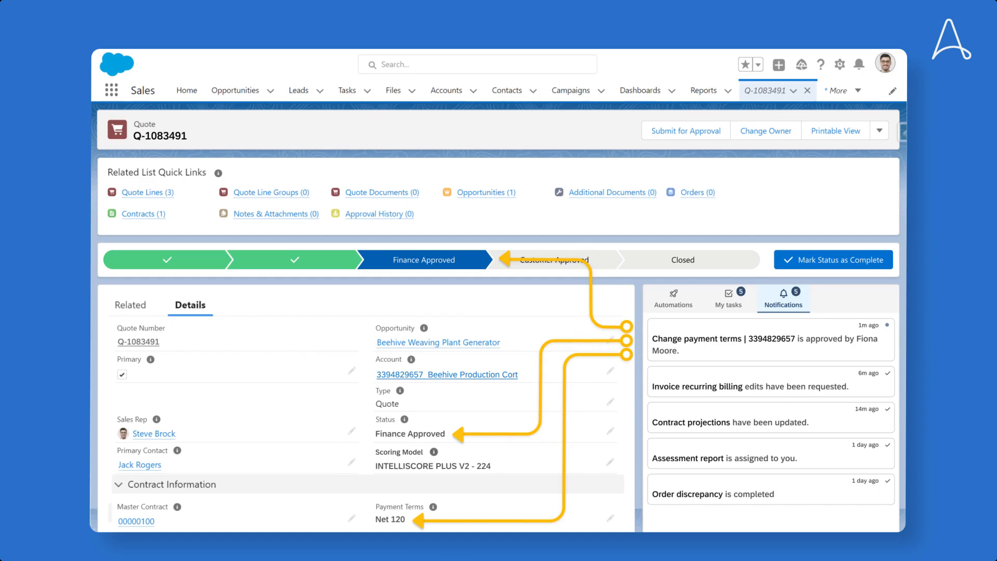
Advance quote Q-1083491 along the status path to Closed Won
left_click(833, 260)
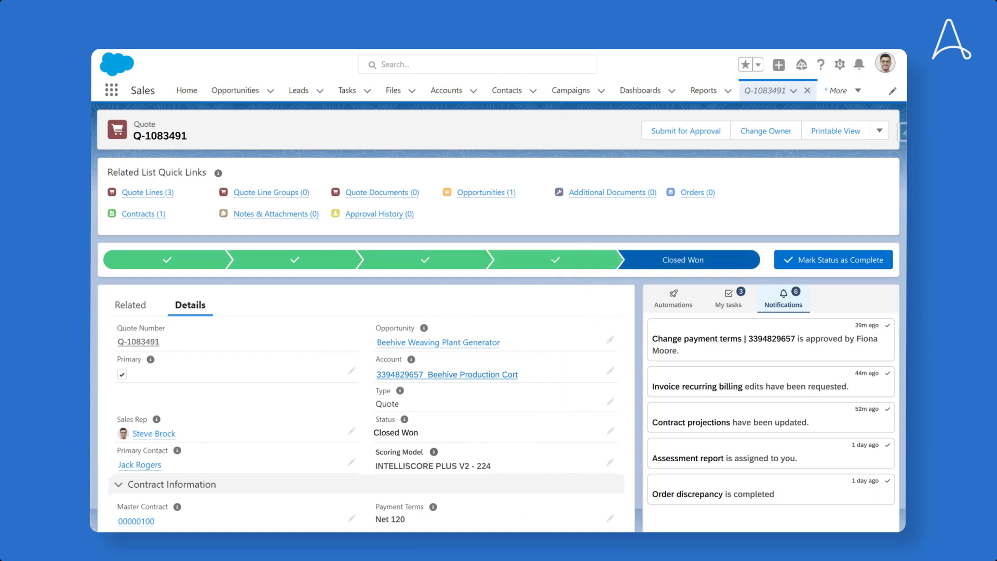